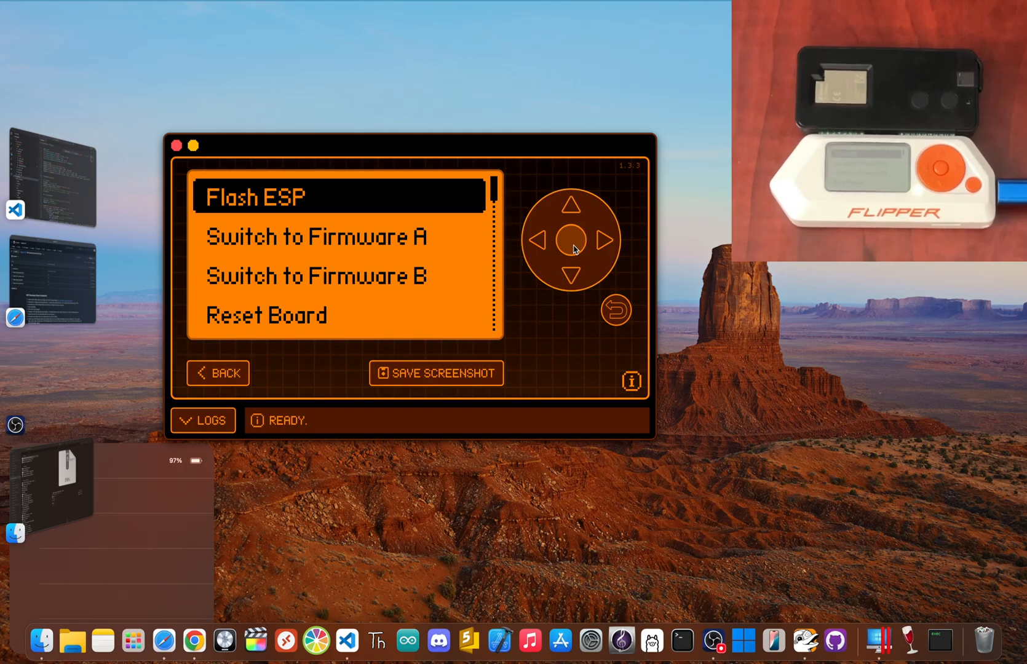
# - Put the ESP board into bootloader mode and return to the flasher's main menu
pyautogui.click(572, 277)
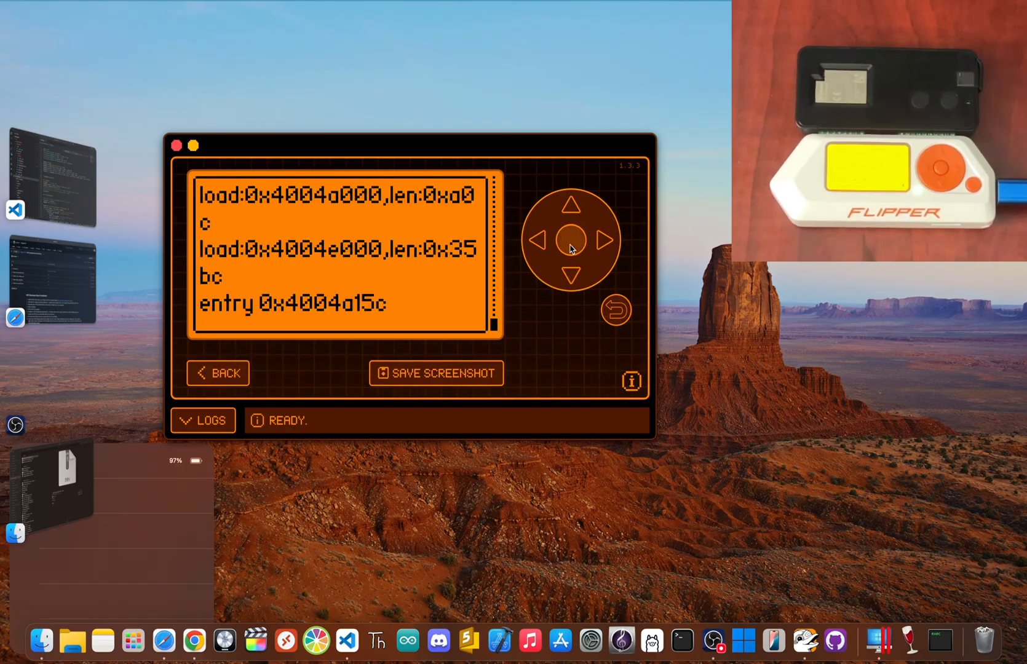
pyautogui.click(571, 271)
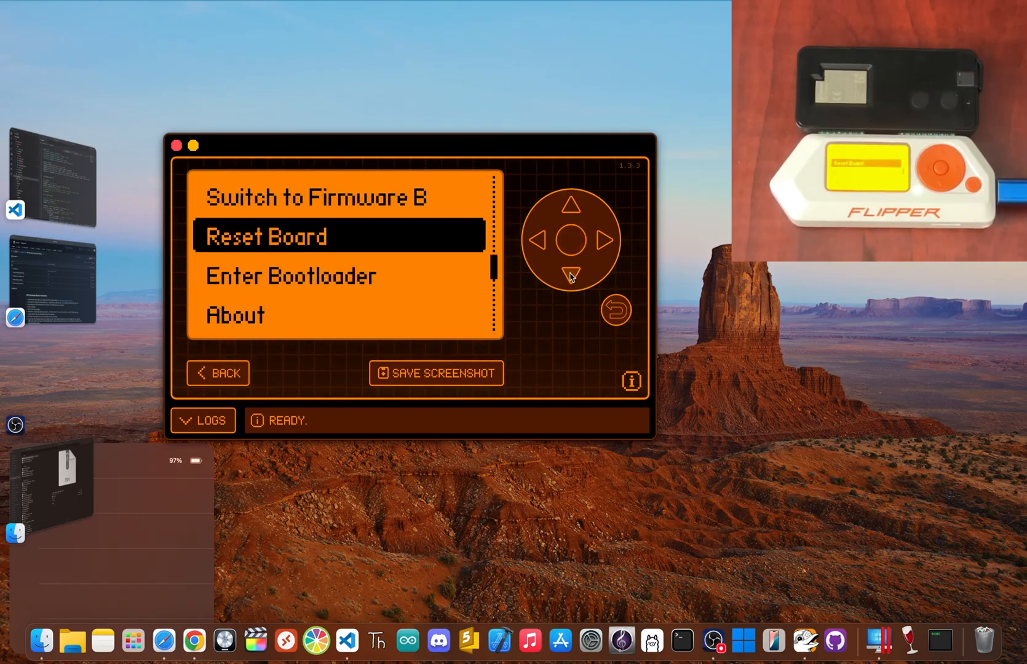
pyautogui.click(571, 271)
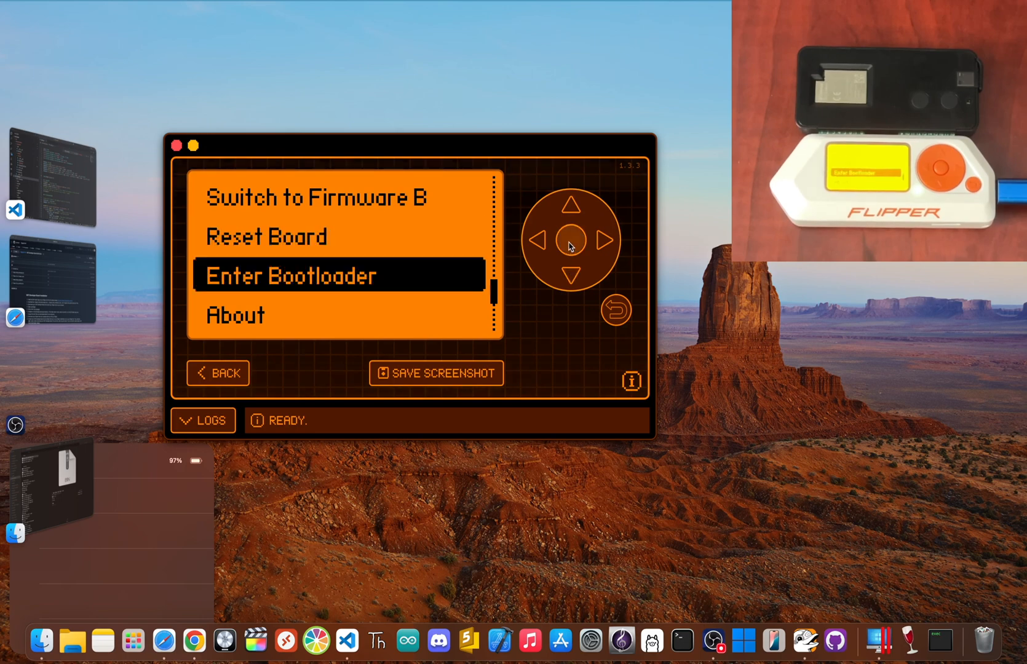
pyautogui.click(291, 275)
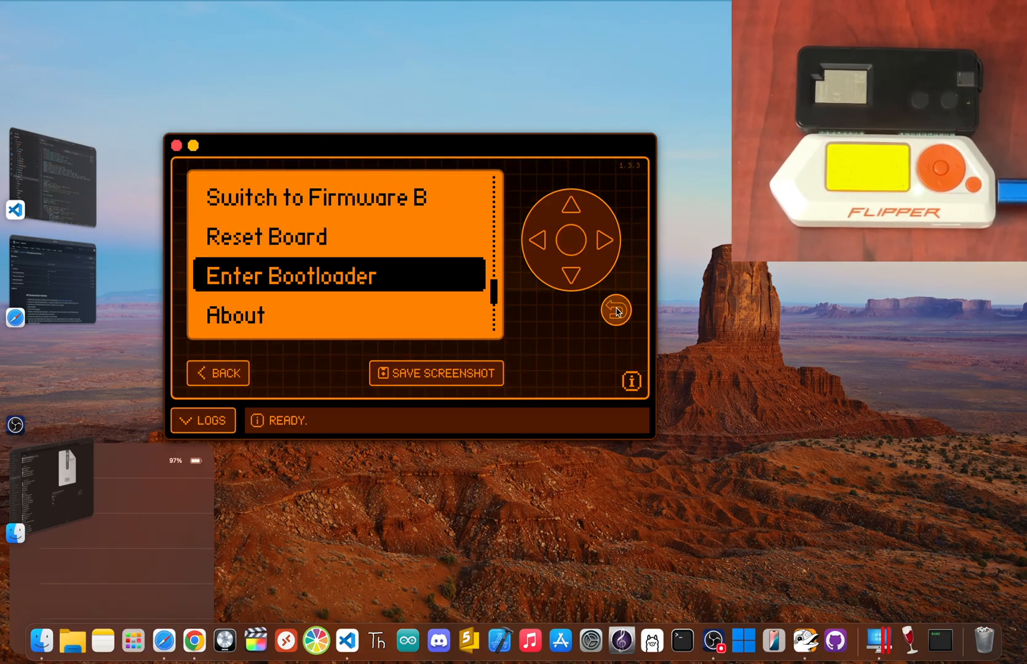
pyautogui.click(571, 205)
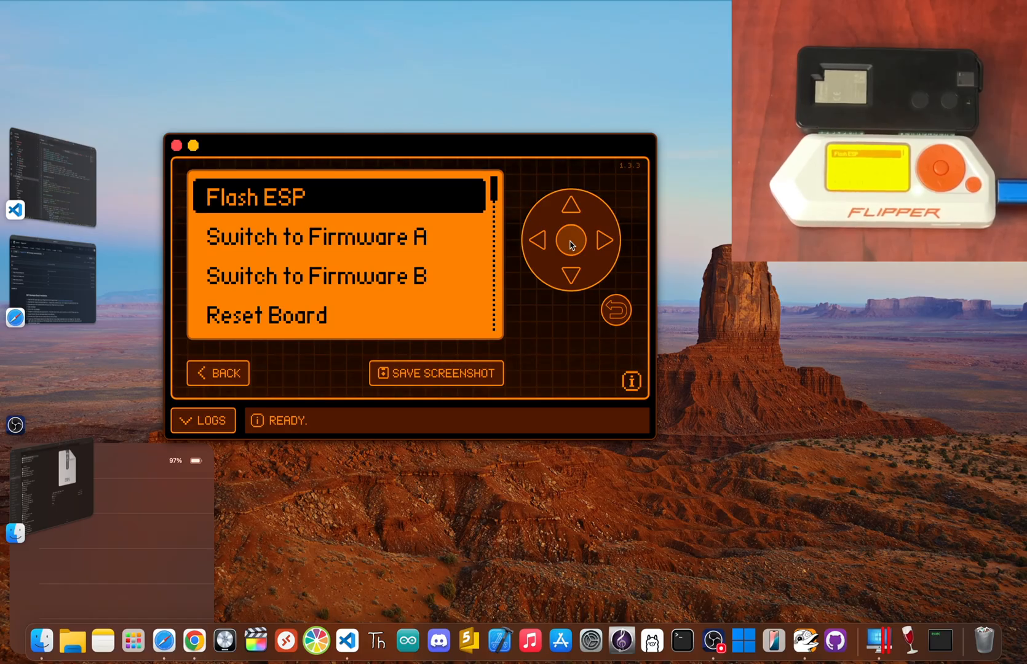
# - Assign flipper_http_bootloader to Bootloader (0x1000) and flipper_http_firmware to FirmwareA (0x10000)
pyautogui.click(572, 272)
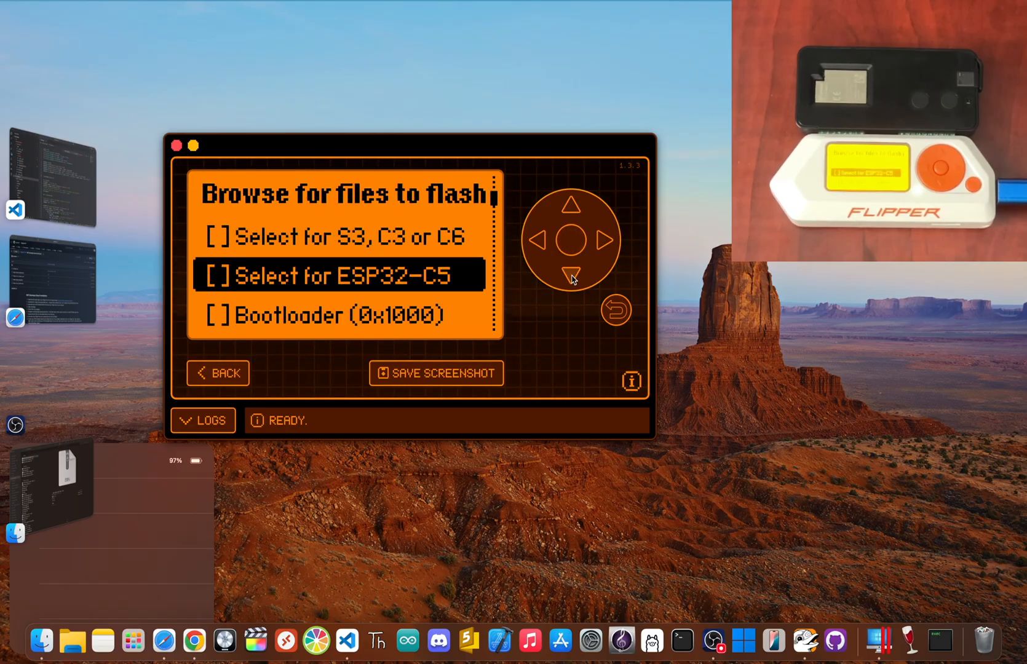
pyautogui.click(568, 241)
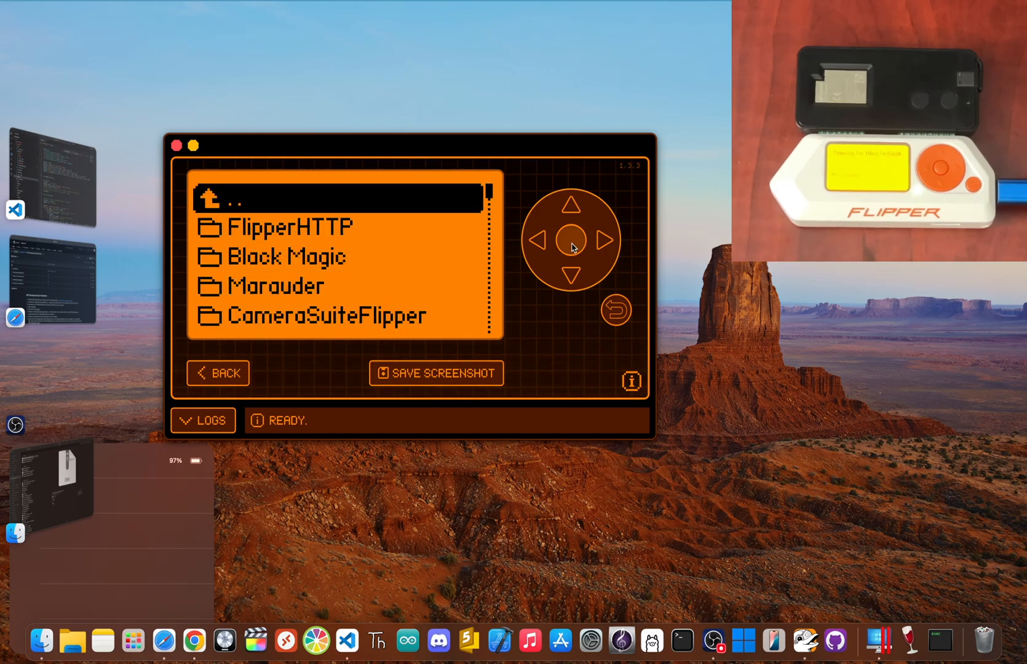
pyautogui.click(571, 202)
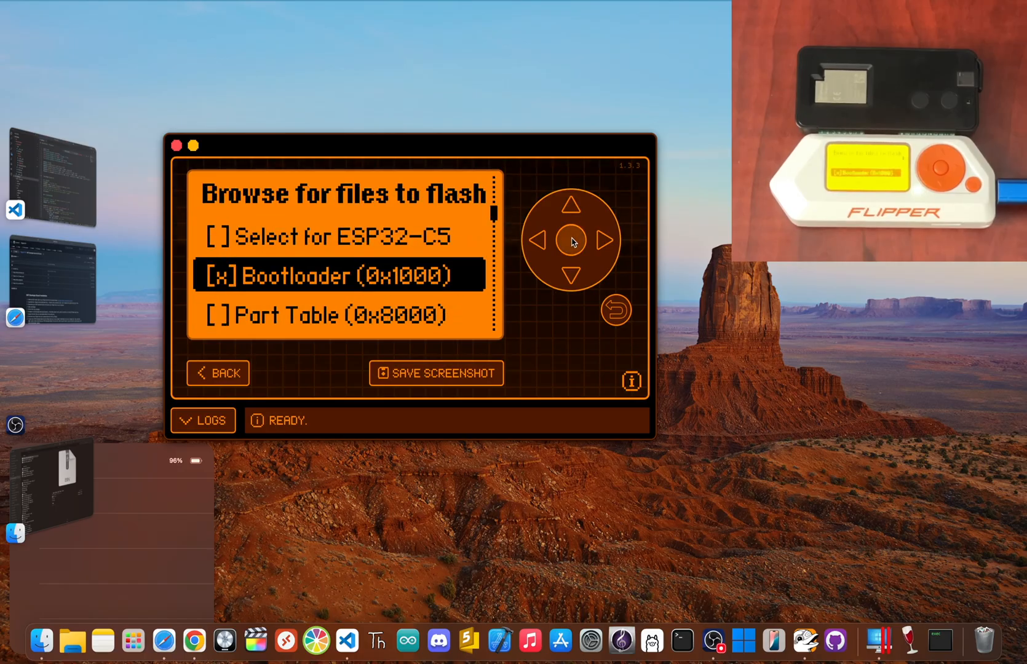
pyautogui.click(569, 275)
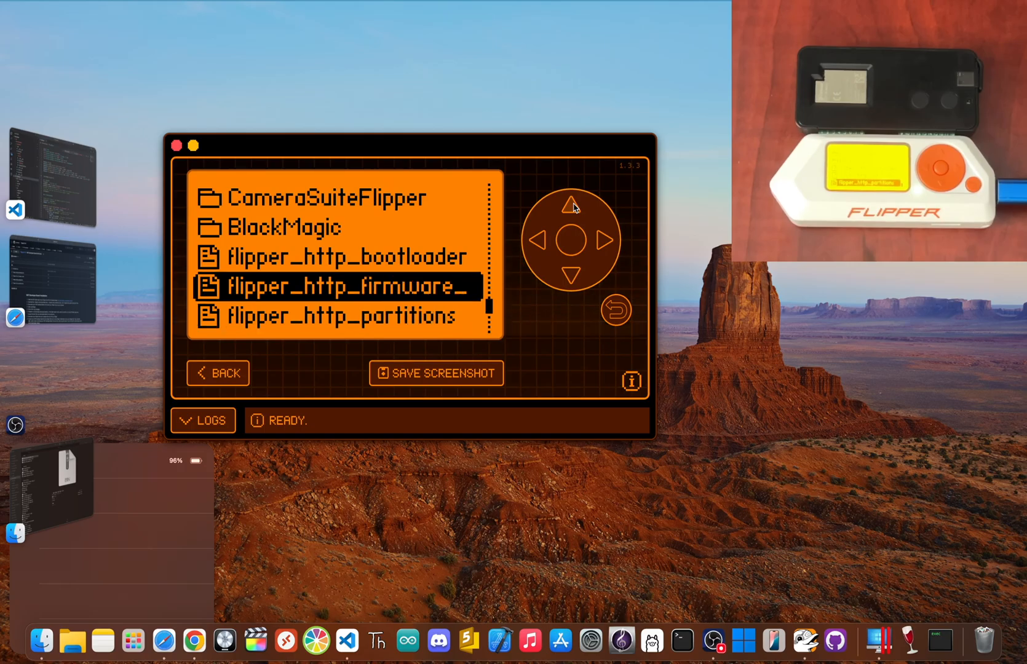
pyautogui.click(568, 241)
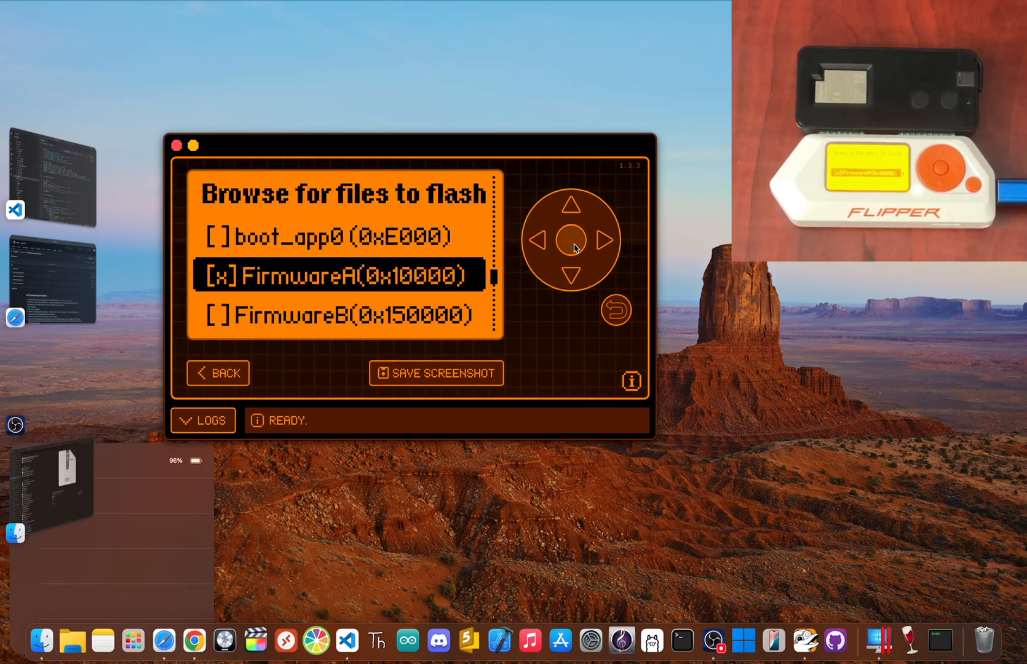
pyautogui.click(569, 274)
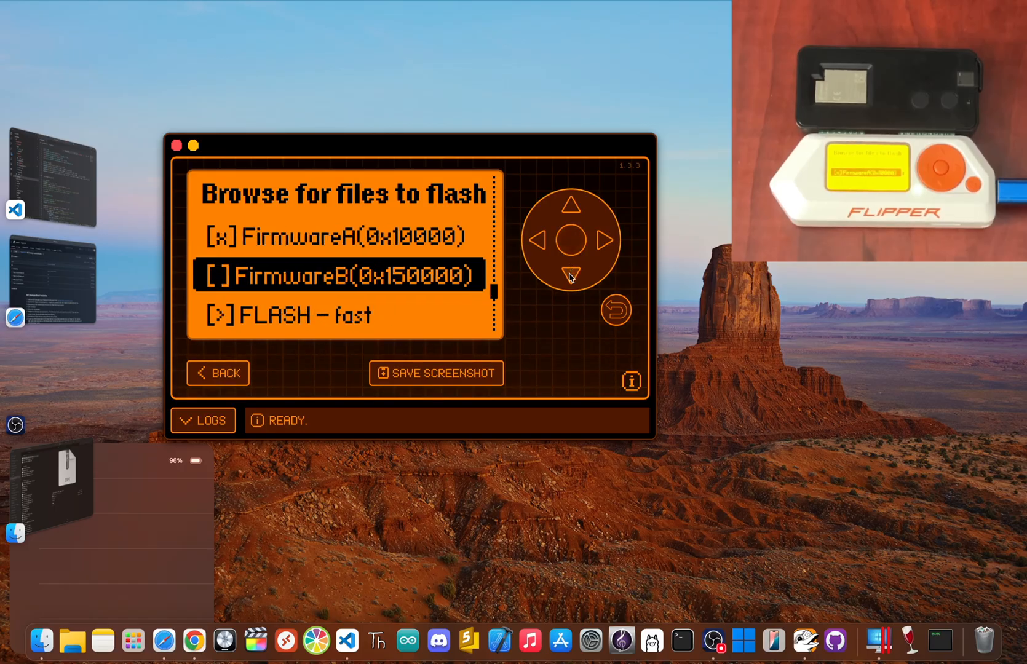
pyautogui.click(570, 272)
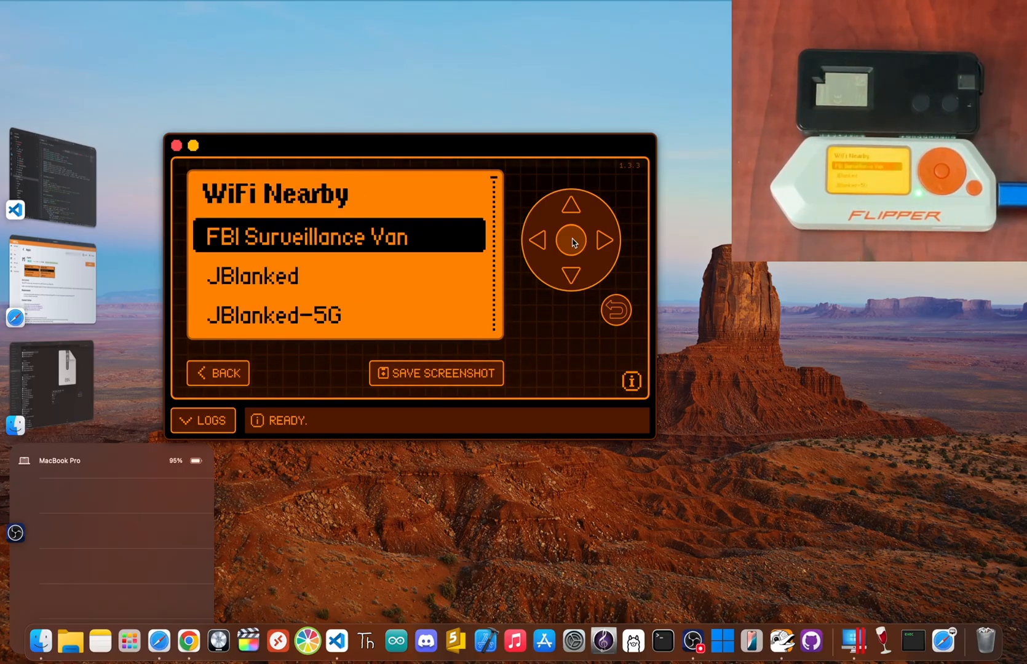
# - Select the first nearby WiFi network on the Flipper
pyautogui.click(572, 275)
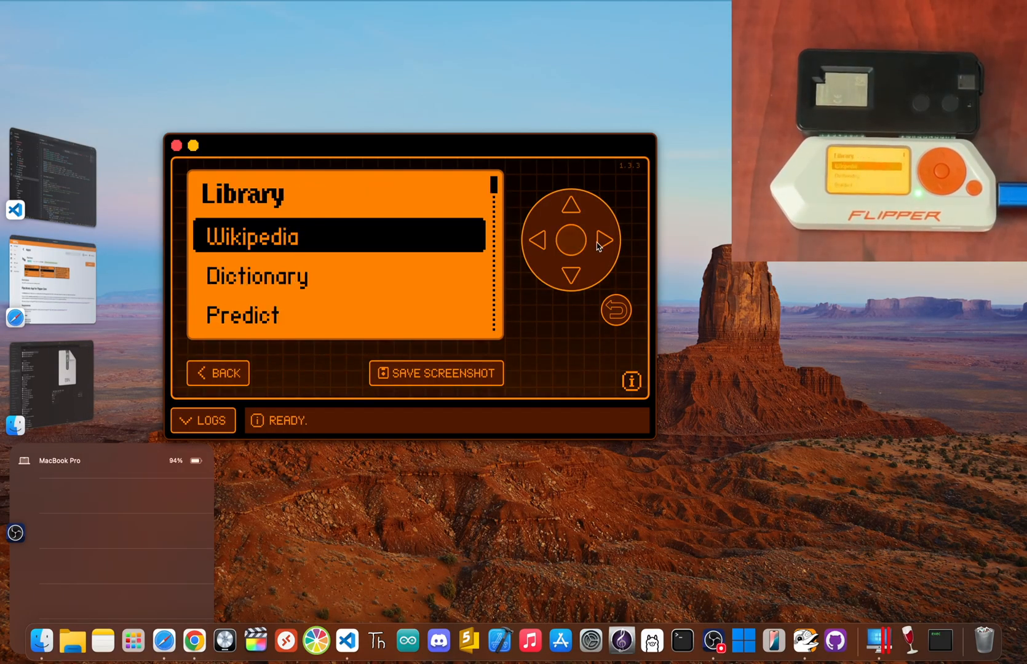
pyautogui.click(572, 273)
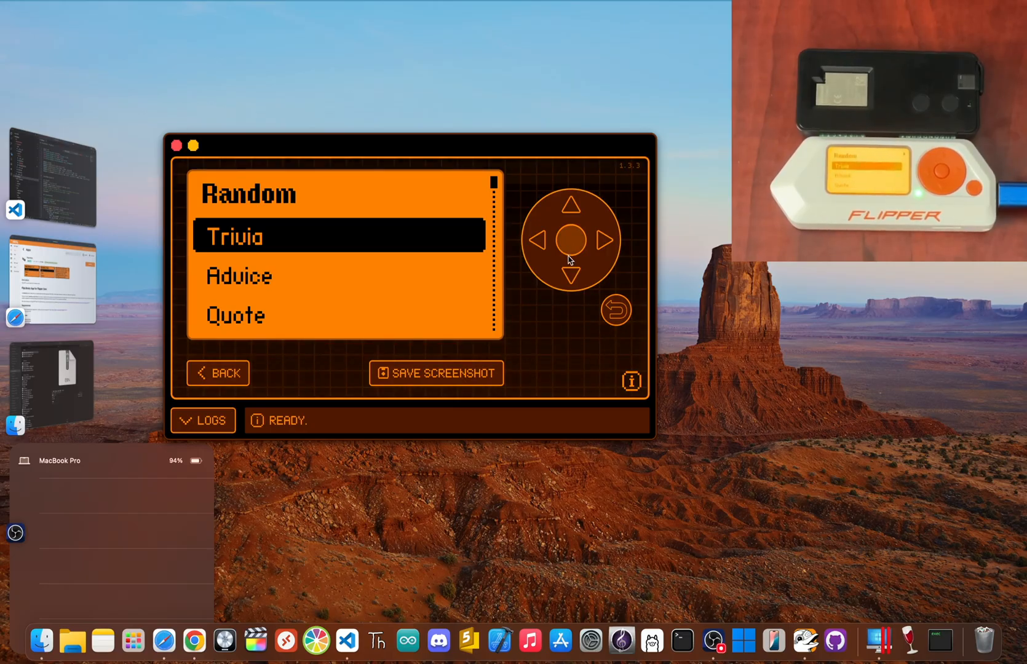
pyautogui.click(571, 240)
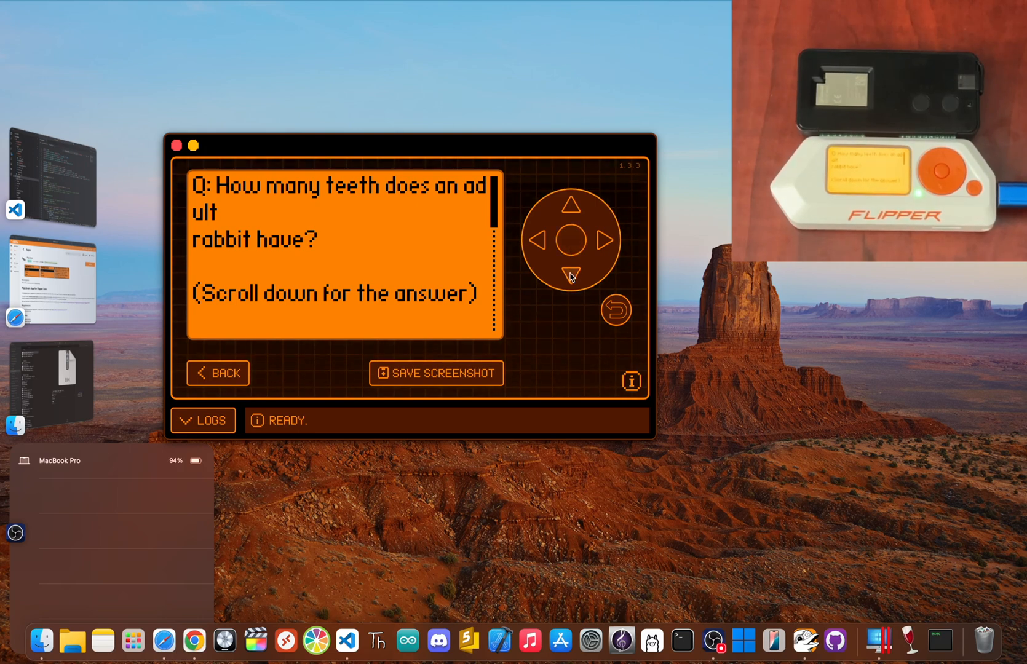
pyautogui.click(571, 271)
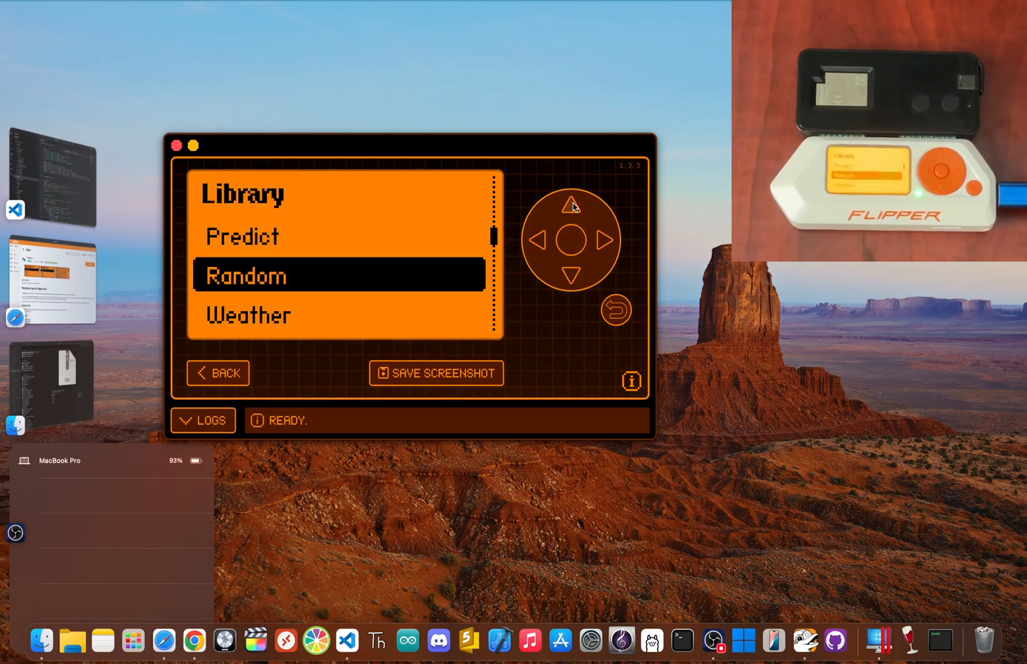
# - Browse FlipLibrary's Library entries: Dictionary, Weather, GPS and asset lookup
pyautogui.click(570, 203)
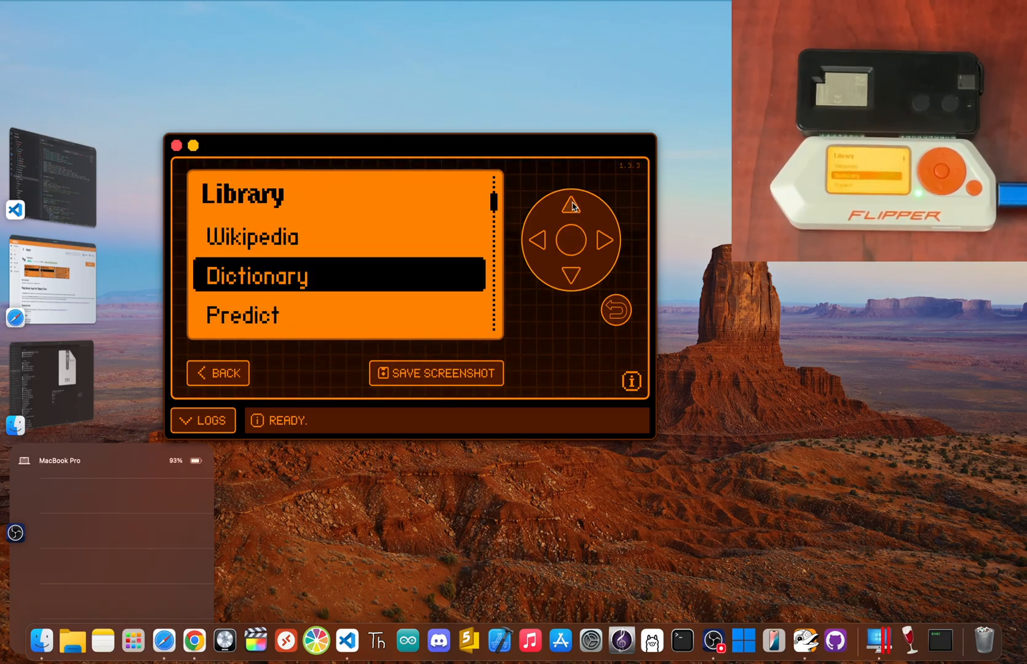
pyautogui.click(568, 240)
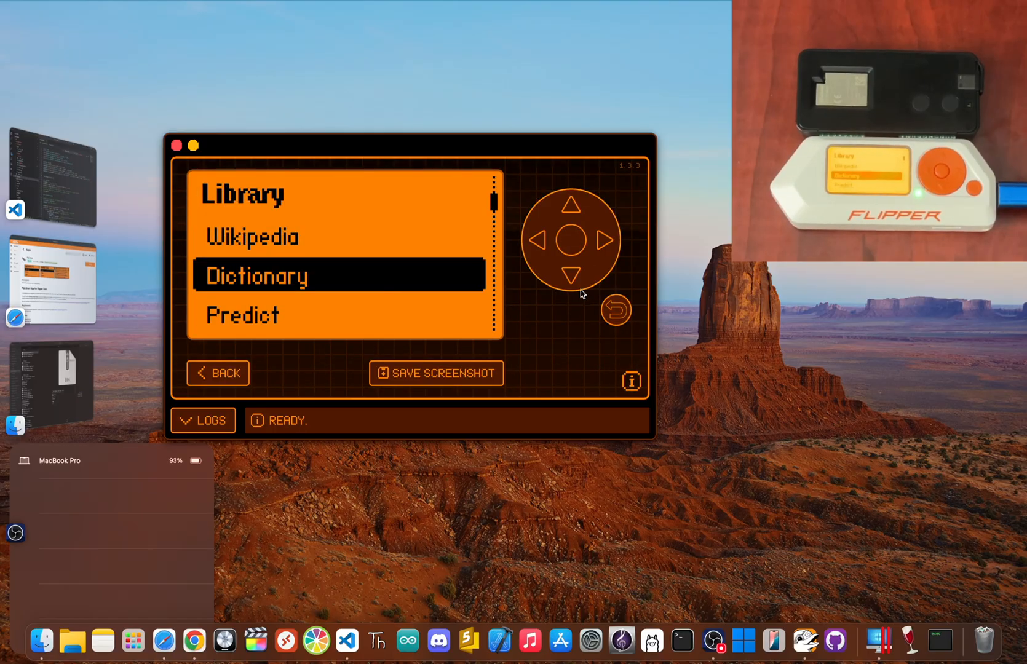
pyautogui.click(572, 275)
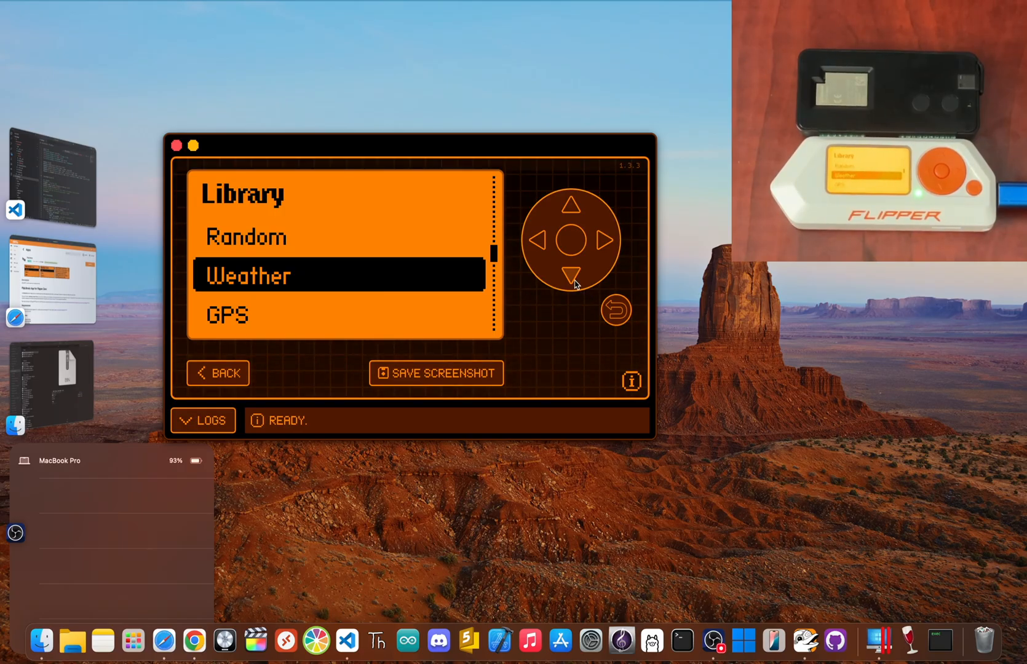
pyautogui.click(571, 287)
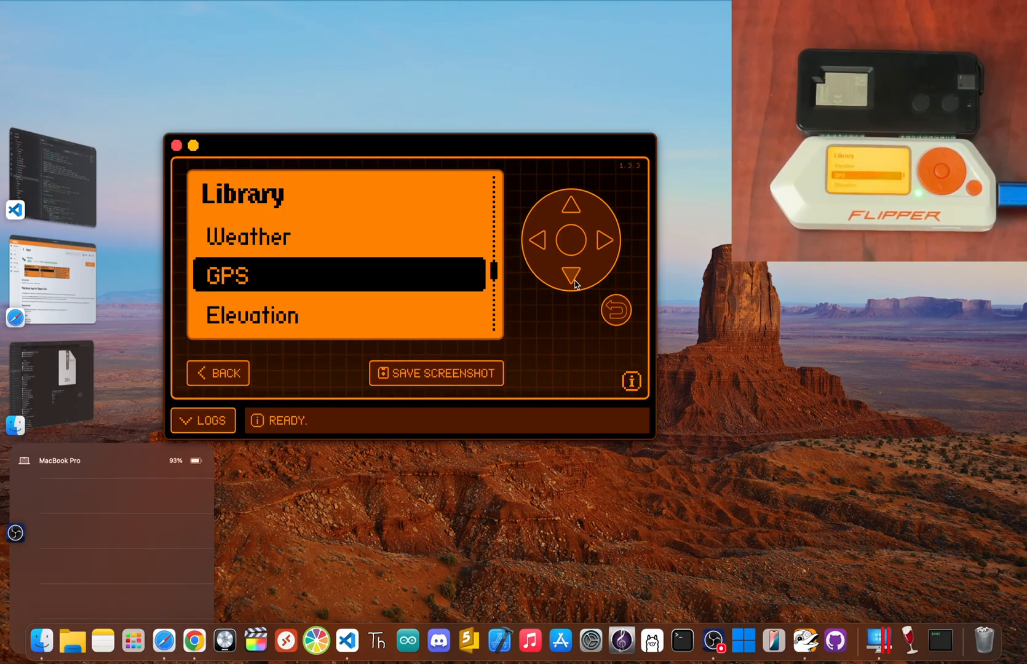
pyautogui.click(571, 278)
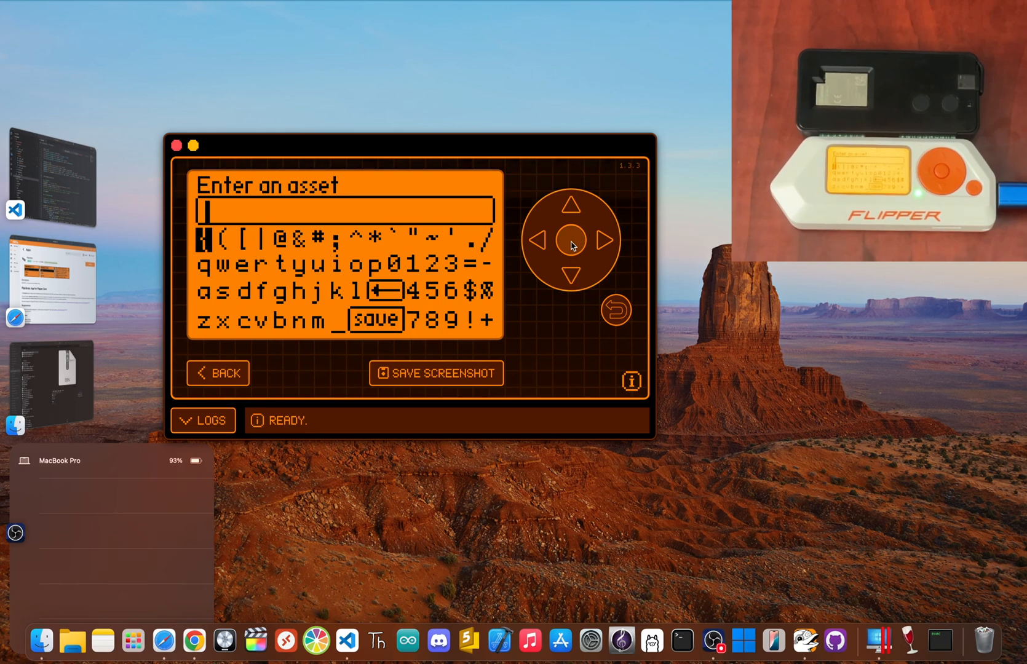
pyautogui.click(618, 309)
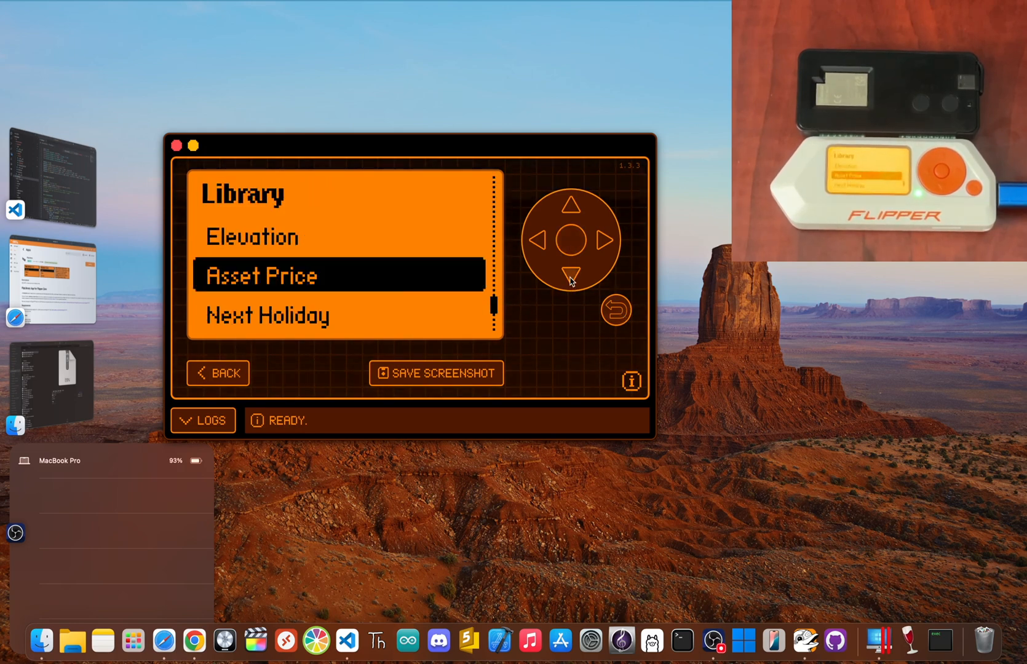
pyautogui.click(570, 271)
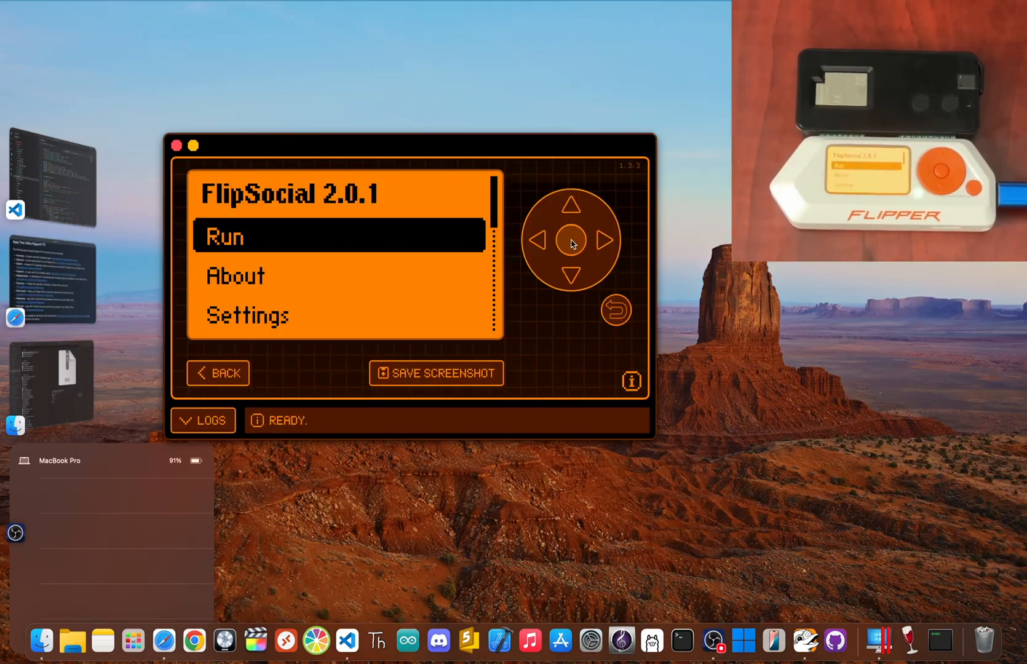
# - Run FlipSocial, browse the feed, and submit a new post reading 'Yoo'
pyautogui.click(570, 241)
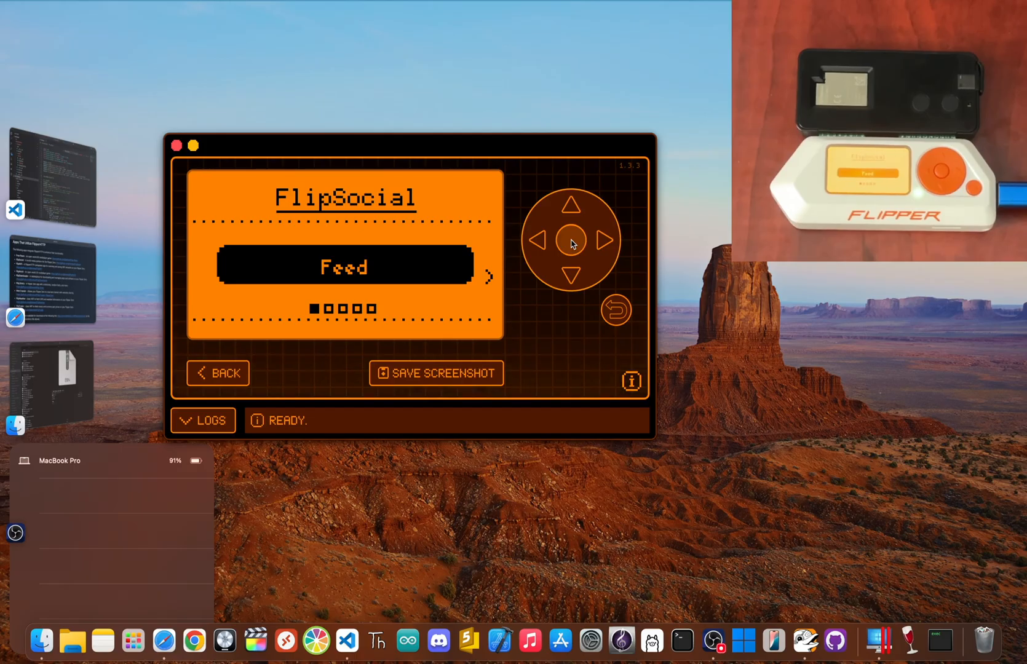
pyautogui.click(569, 244)
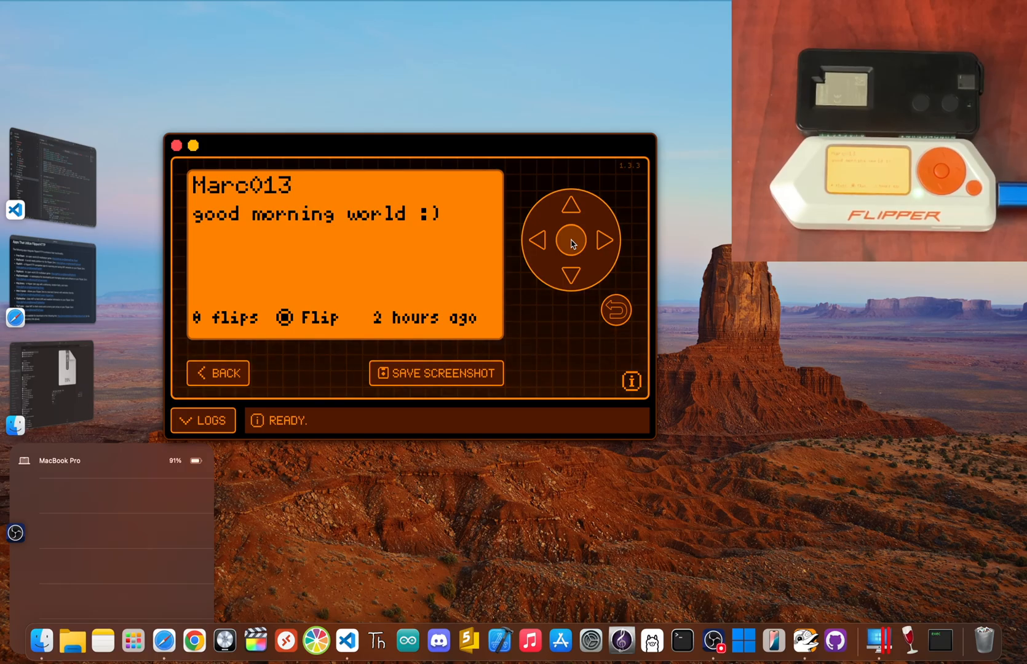
pyautogui.click(603, 242)
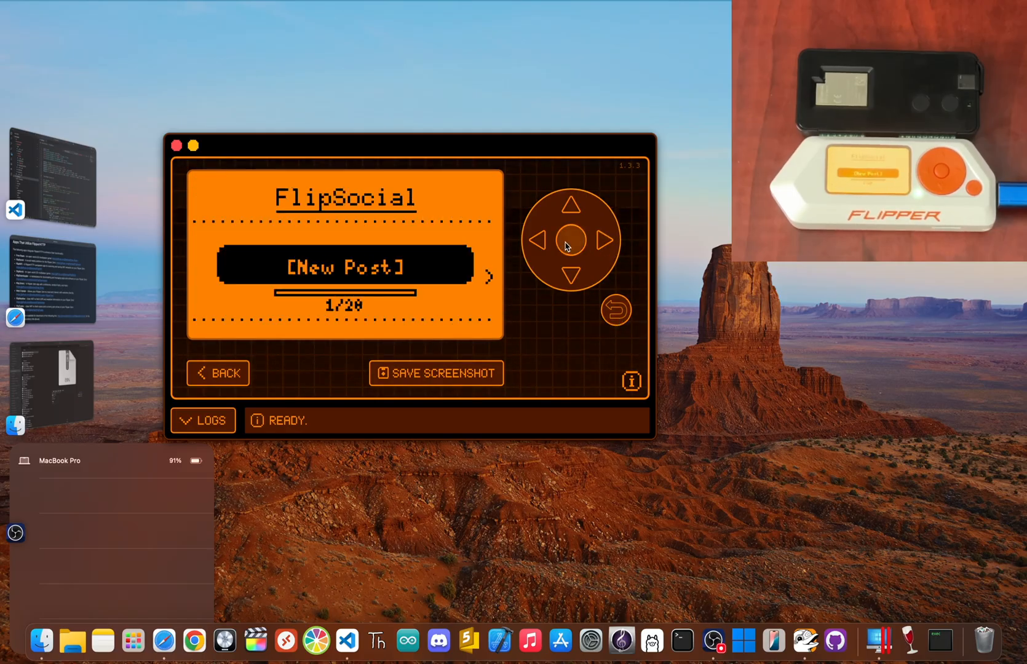
pyautogui.click(603, 242)
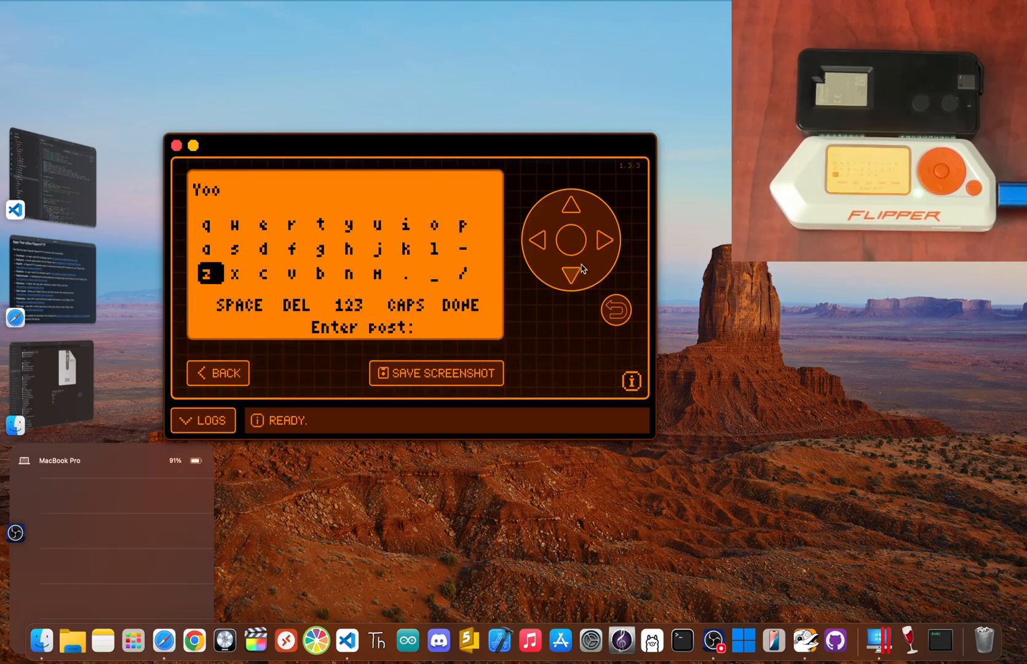
pyautogui.click(605, 241)
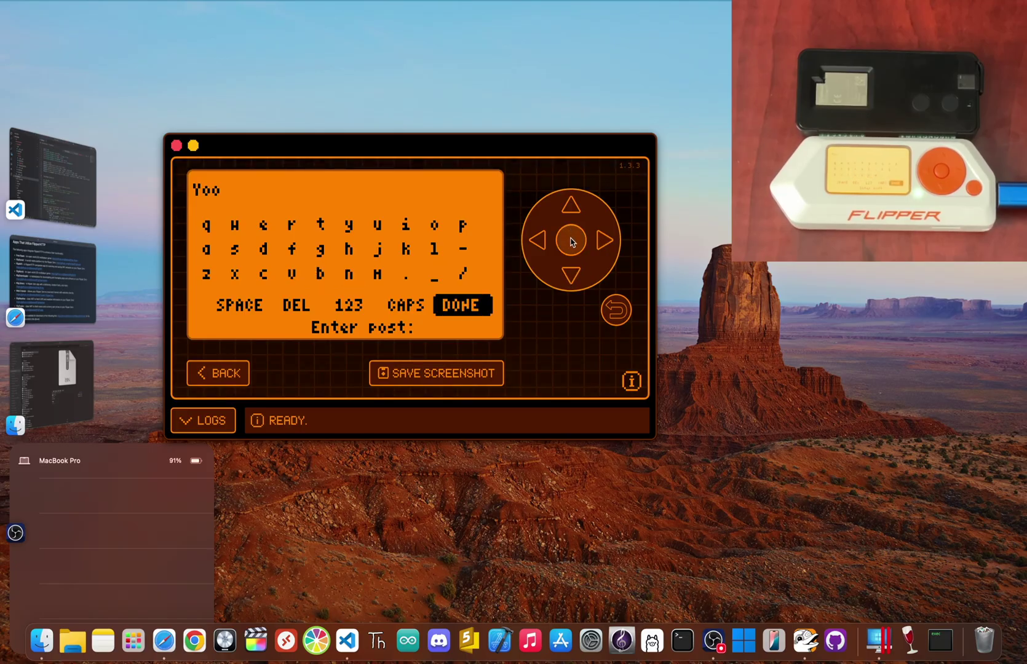
pyautogui.click(463, 305)
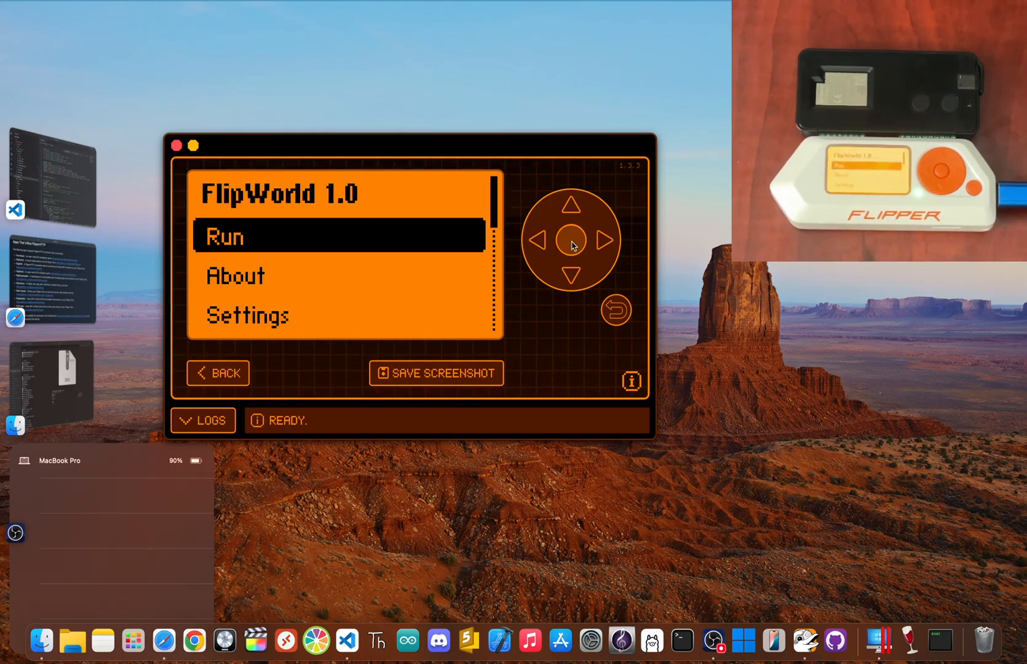
# - Run FlipWorld Story mode, move the character, and leave the 'Data saved to file' screen
pyautogui.click(568, 241)
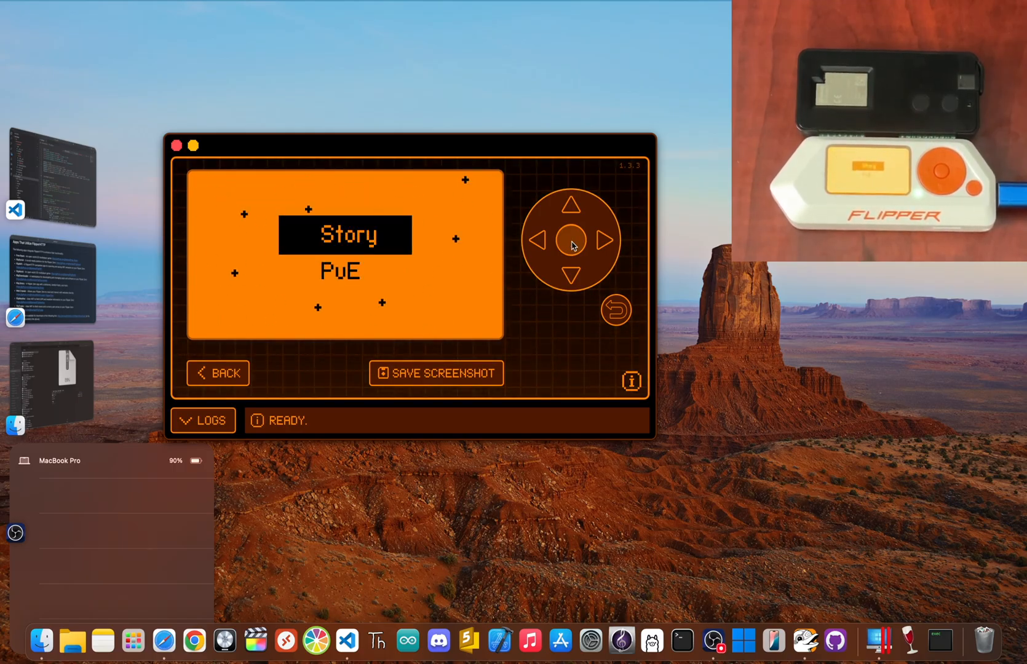
pyautogui.click(569, 241)
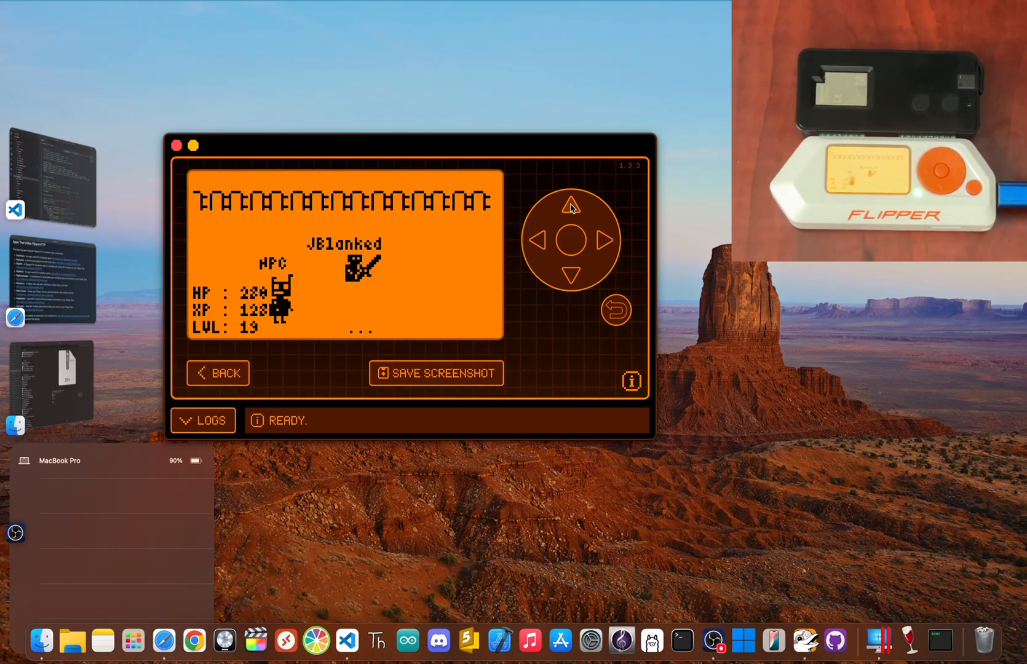
pyautogui.click(571, 241)
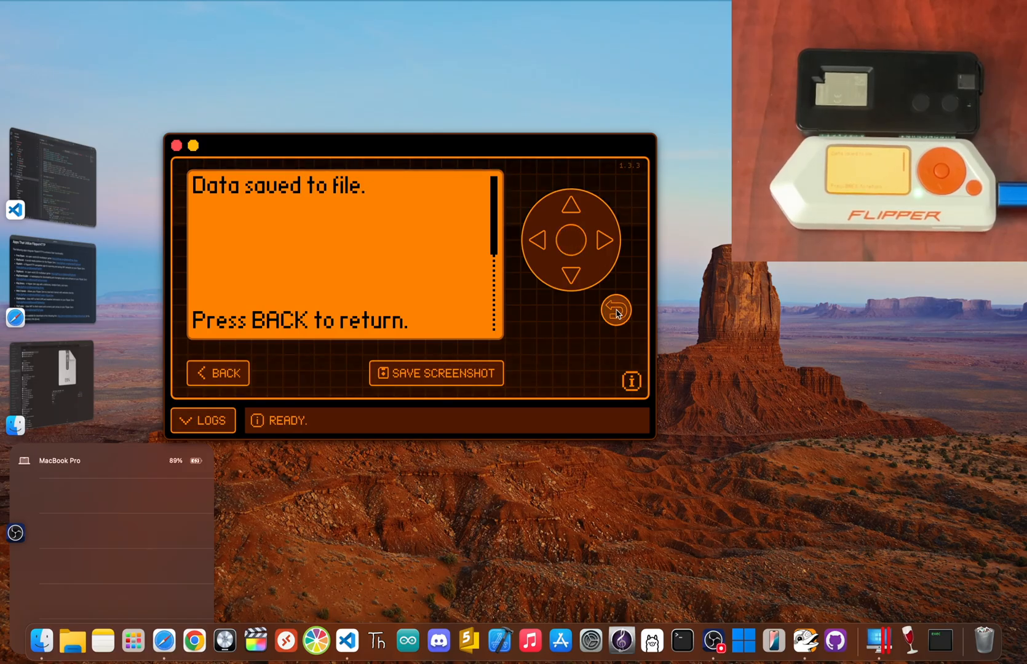
pyautogui.click(571, 275)
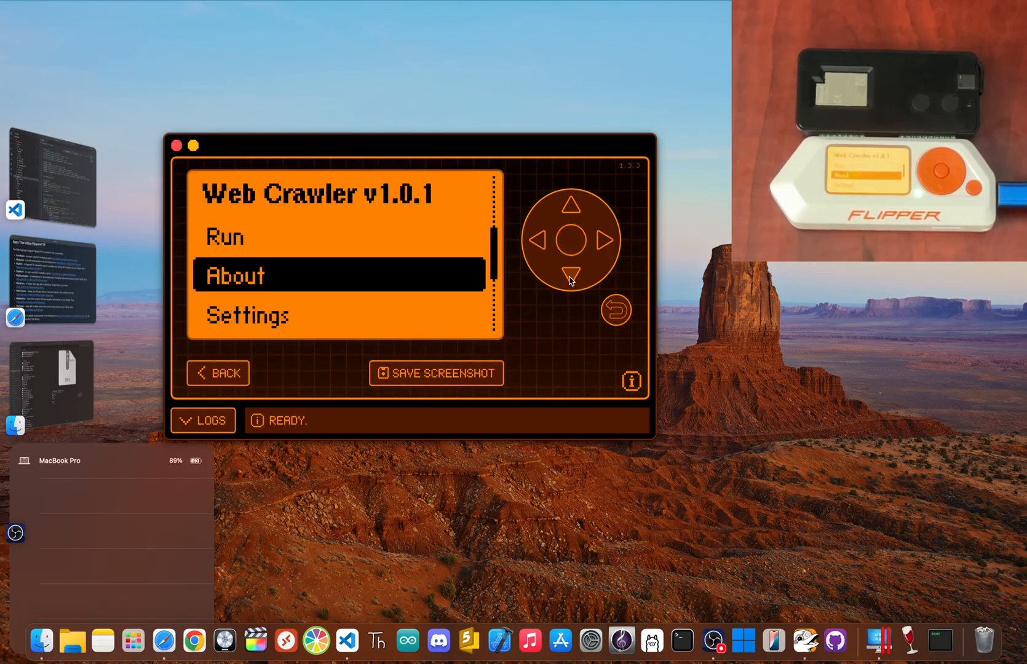
# - Browse Web Crawler's settings list, then fetch the current weather in FlipWeather
pyautogui.click(570, 241)
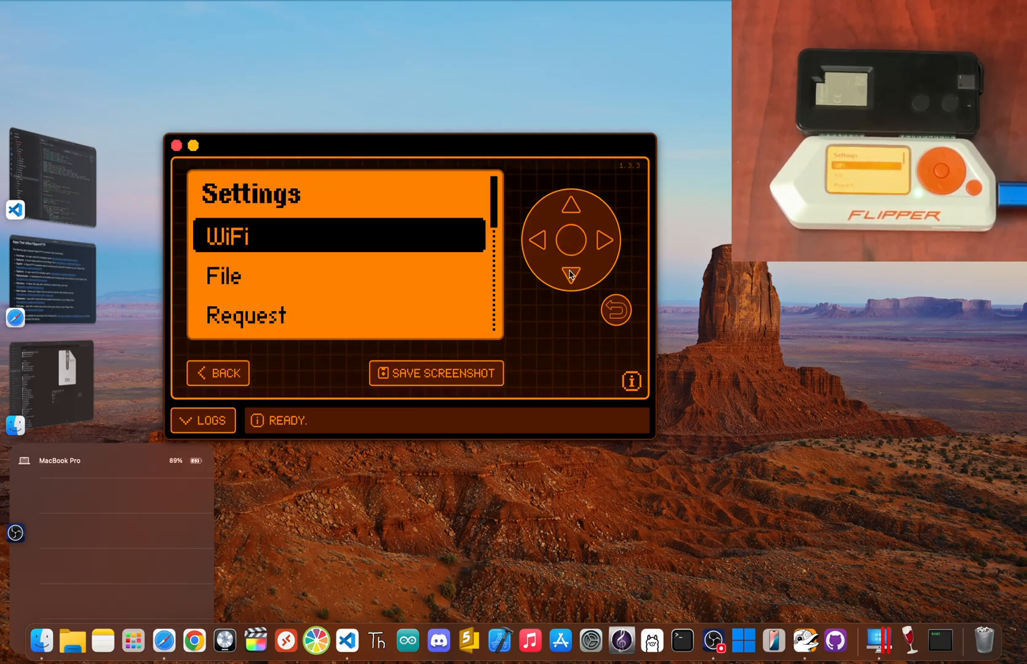
pyautogui.click(570, 240)
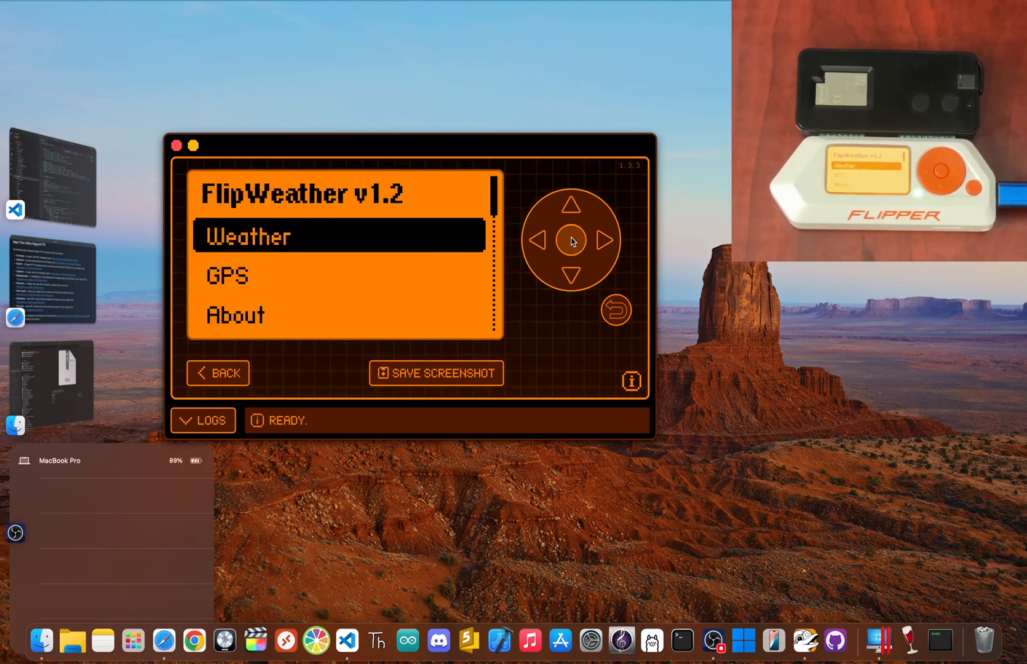
pyautogui.click(569, 241)
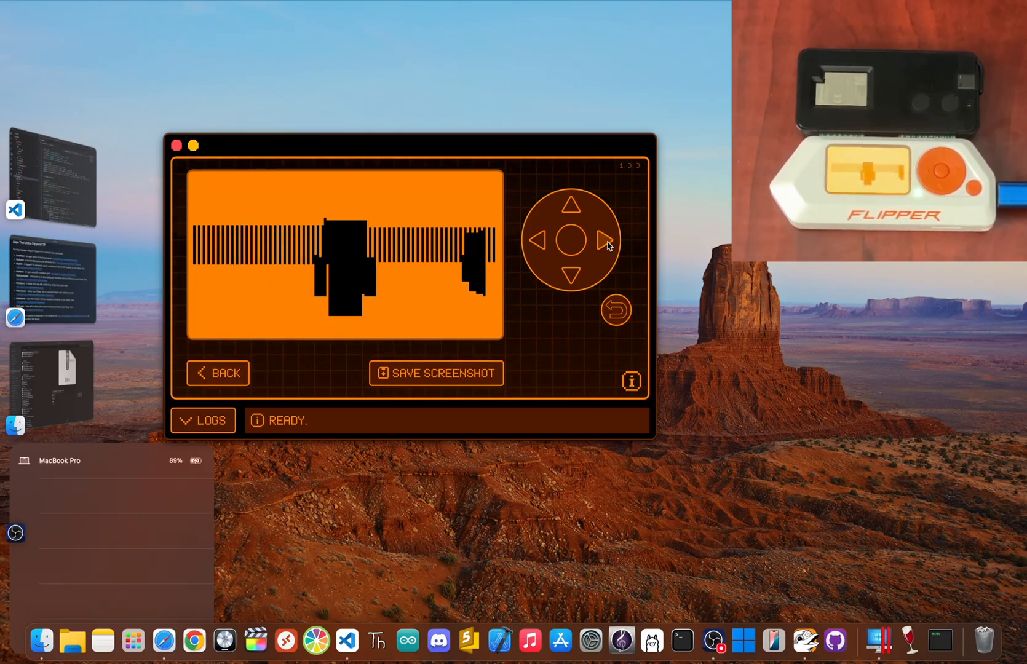
# - Open the in-game menu and view the JBlanked level 19 profile stats
pyautogui.click(569, 241)
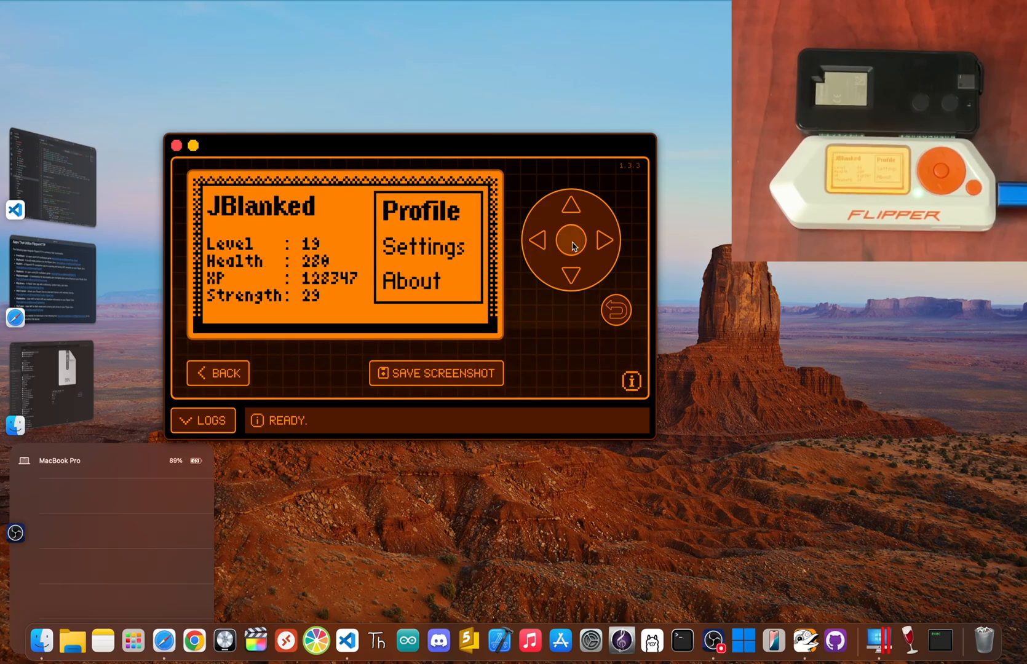
pyautogui.click(570, 274)
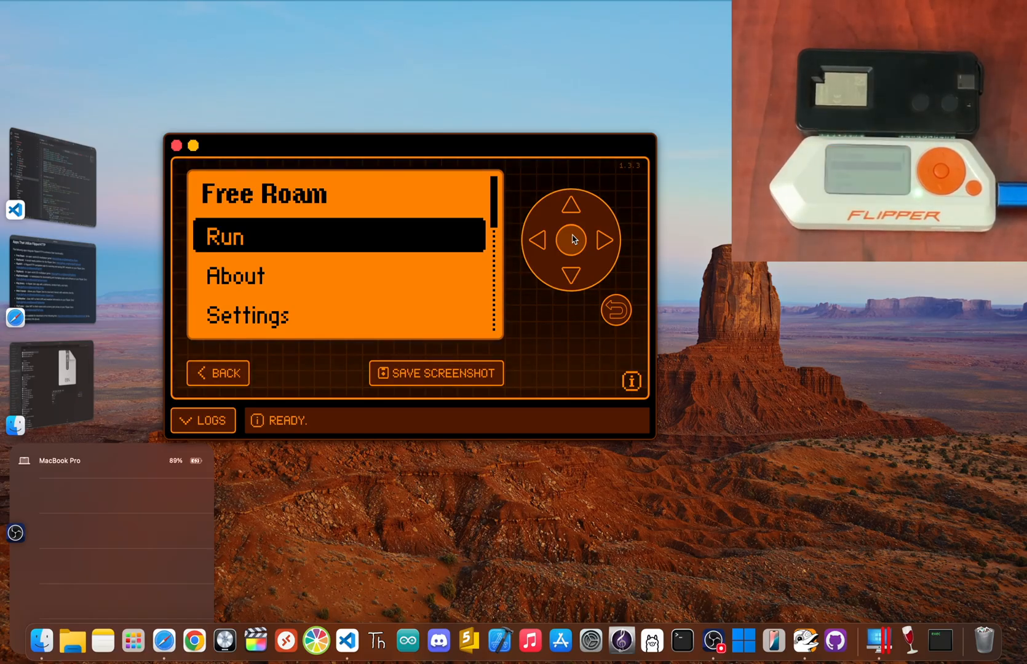
# - Scroll FlipMap 0.1 settings to Location, dismiss the warning, and exit to the desktop
pyautogui.click(571, 275)
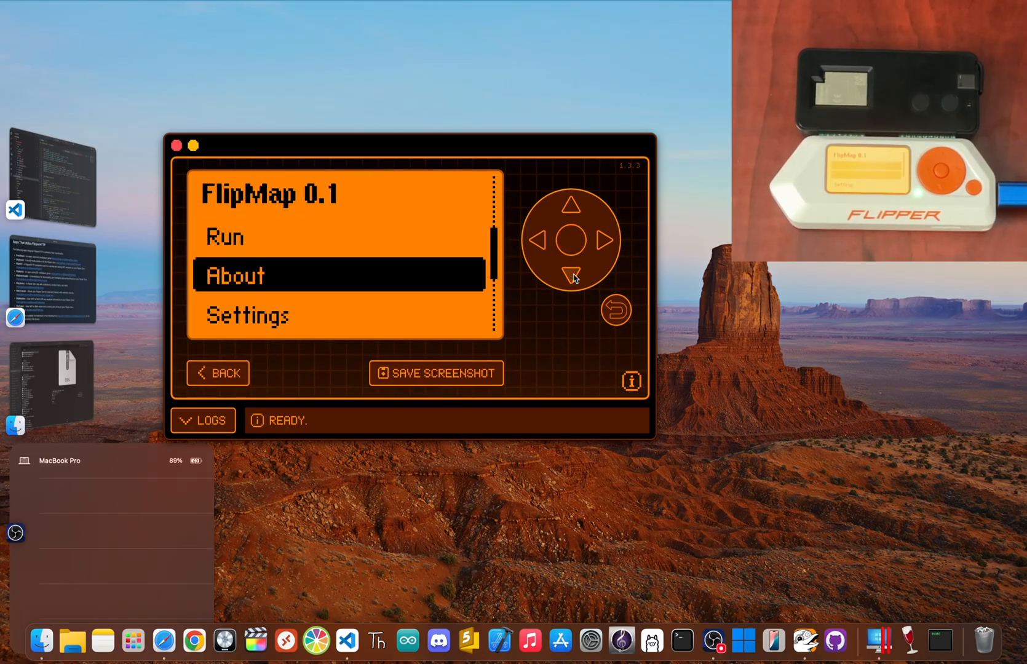
pyautogui.click(569, 244)
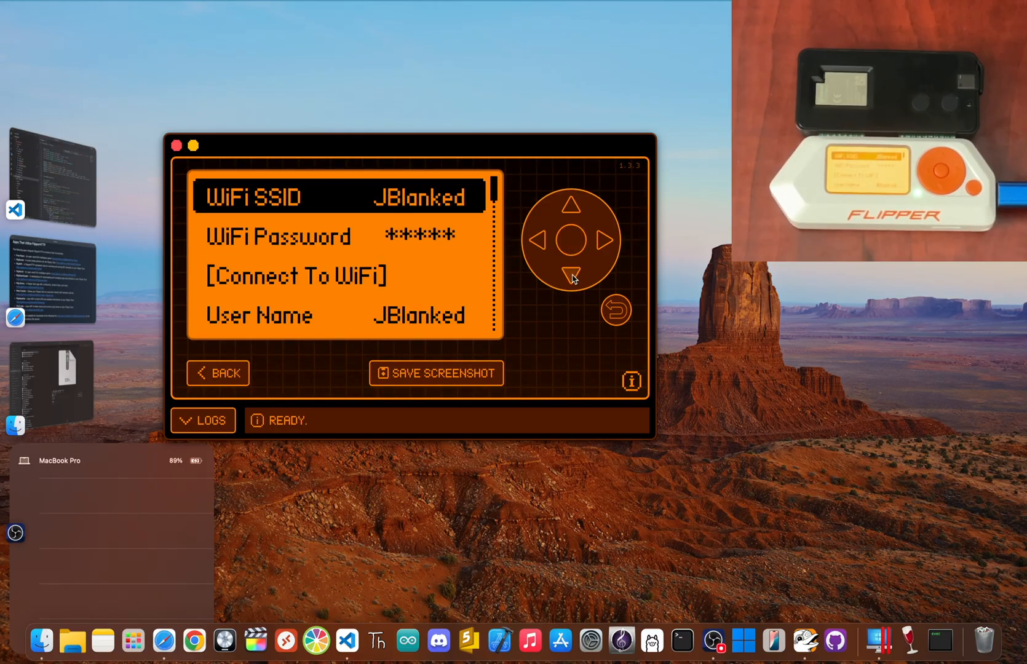
pyautogui.click(570, 271)
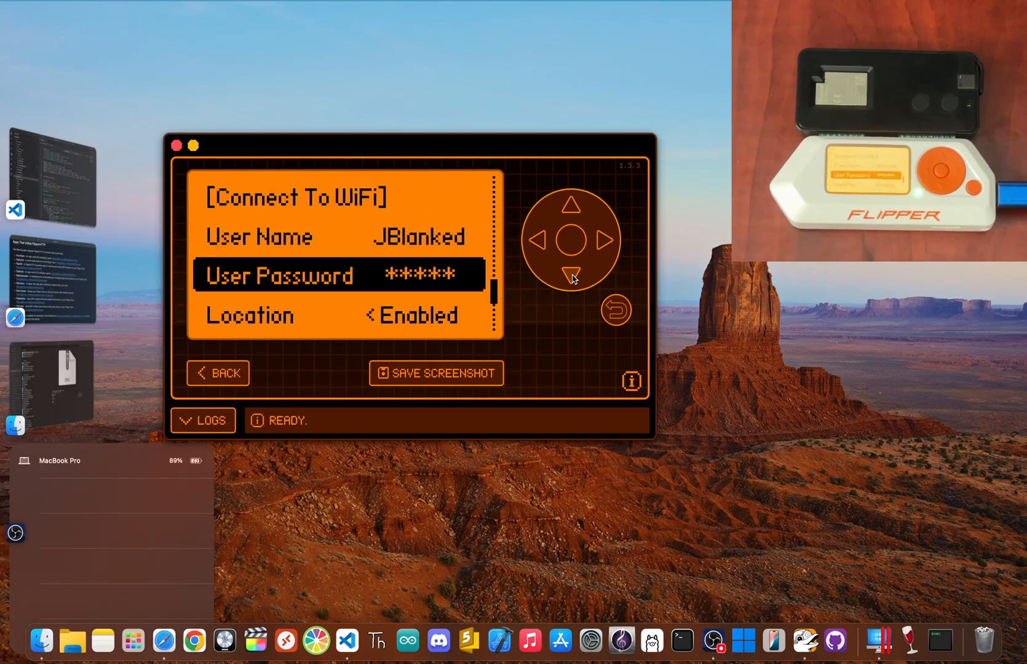
pyautogui.click(569, 273)
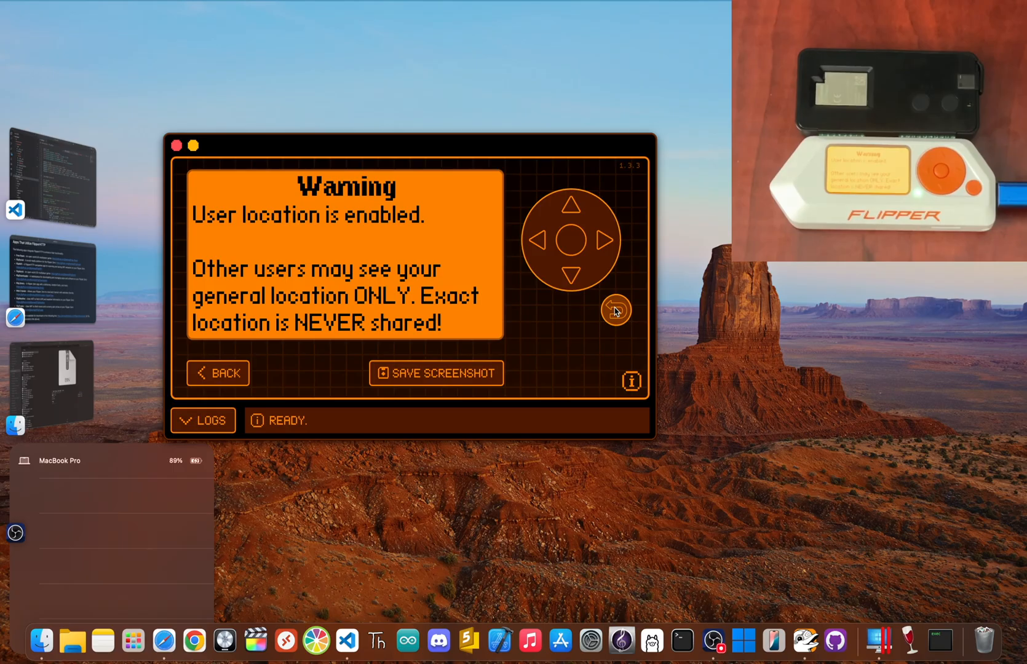
pyautogui.click(614, 311)
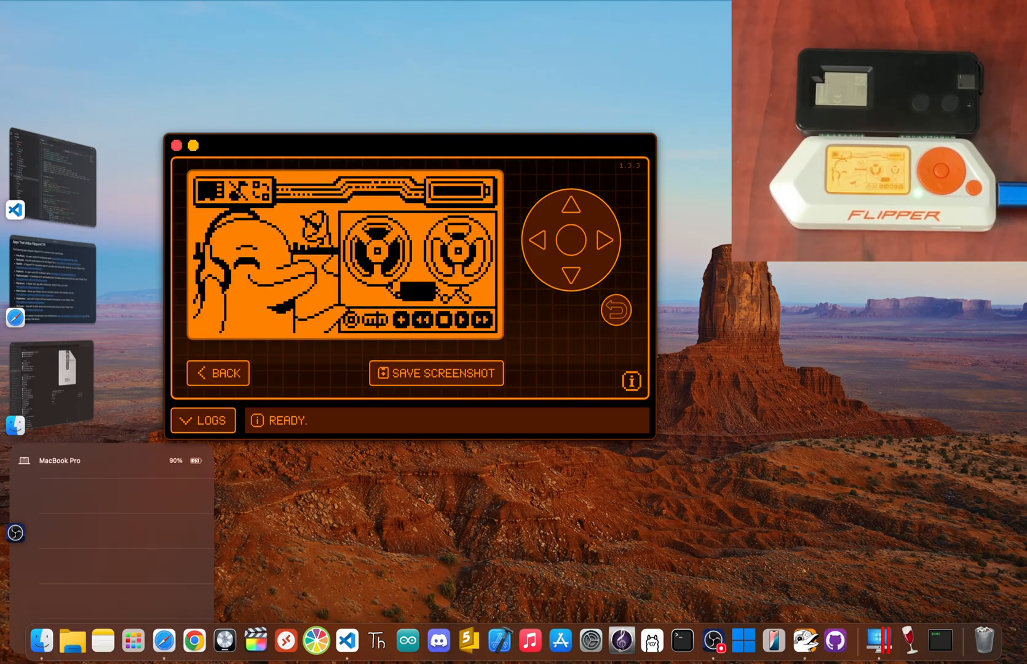